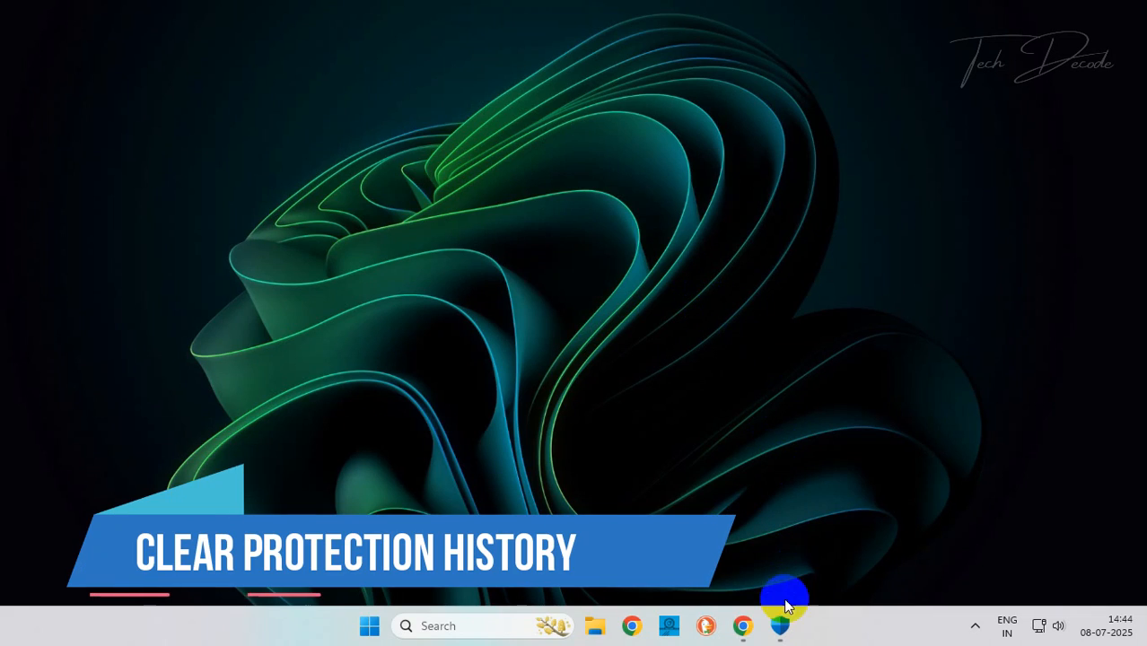
Step: After checking Windows Security's protection history, search Chrome for 'defenderui'
left_click(779, 624)
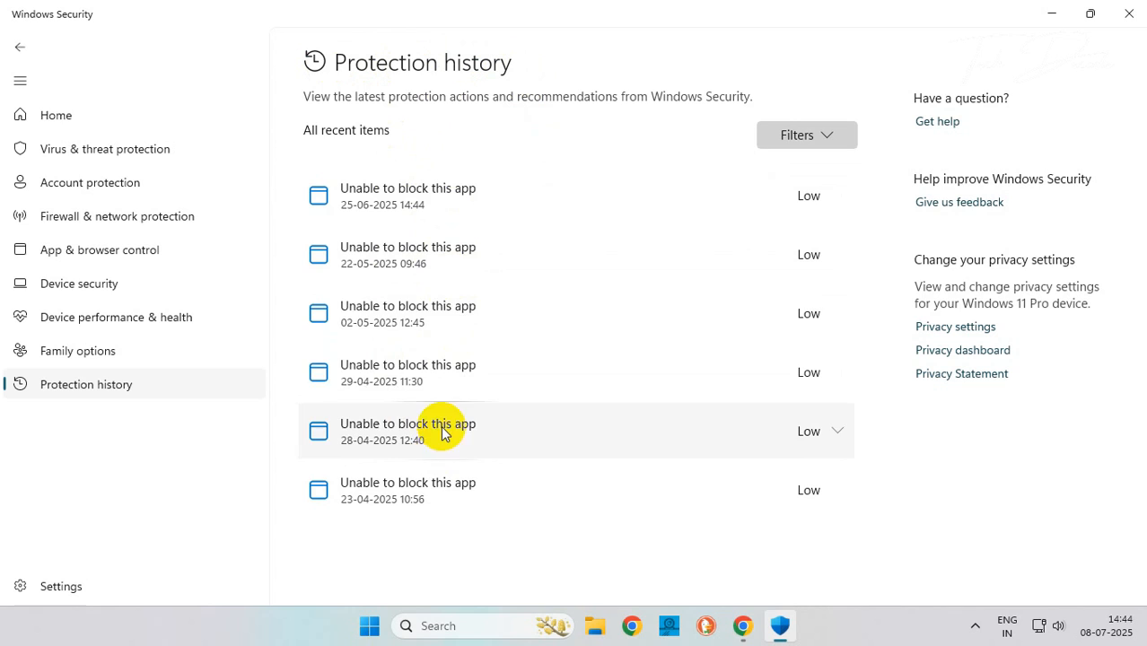
mouse_move(1129, 15)
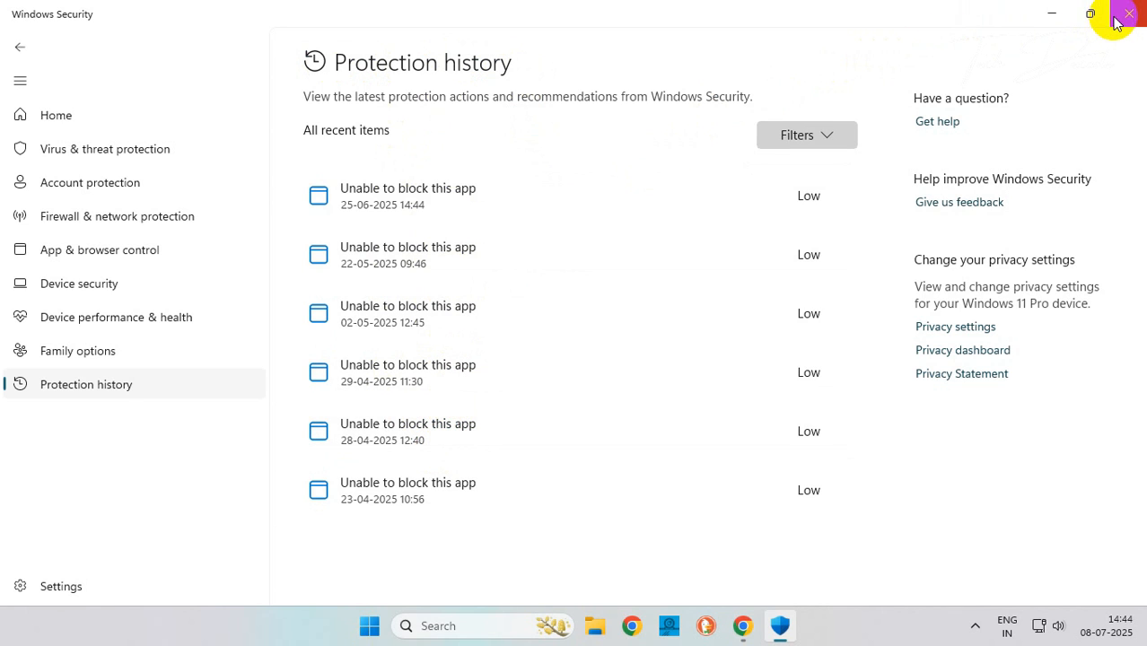
left_click(1128, 15)
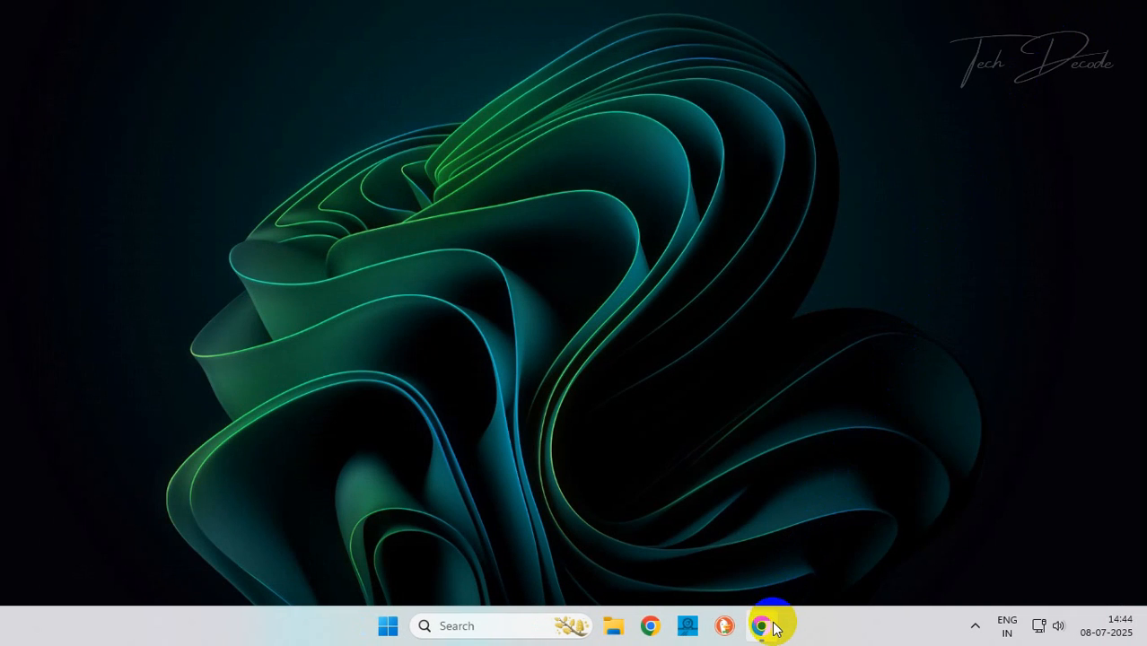
left_click(761, 624)
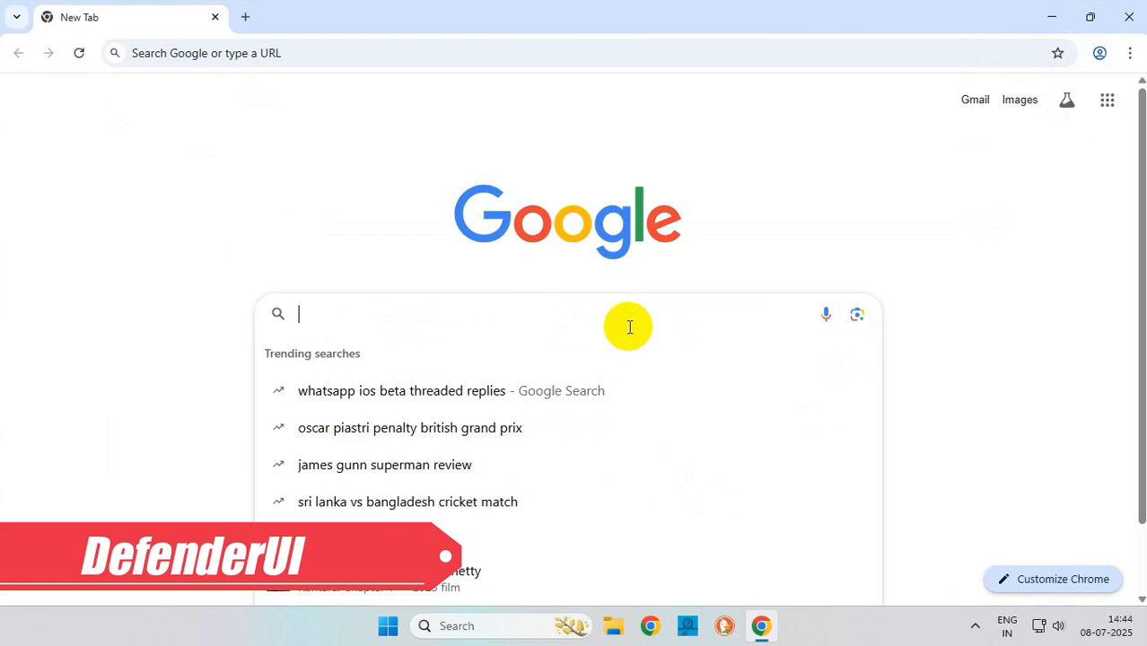
type("defenderui")
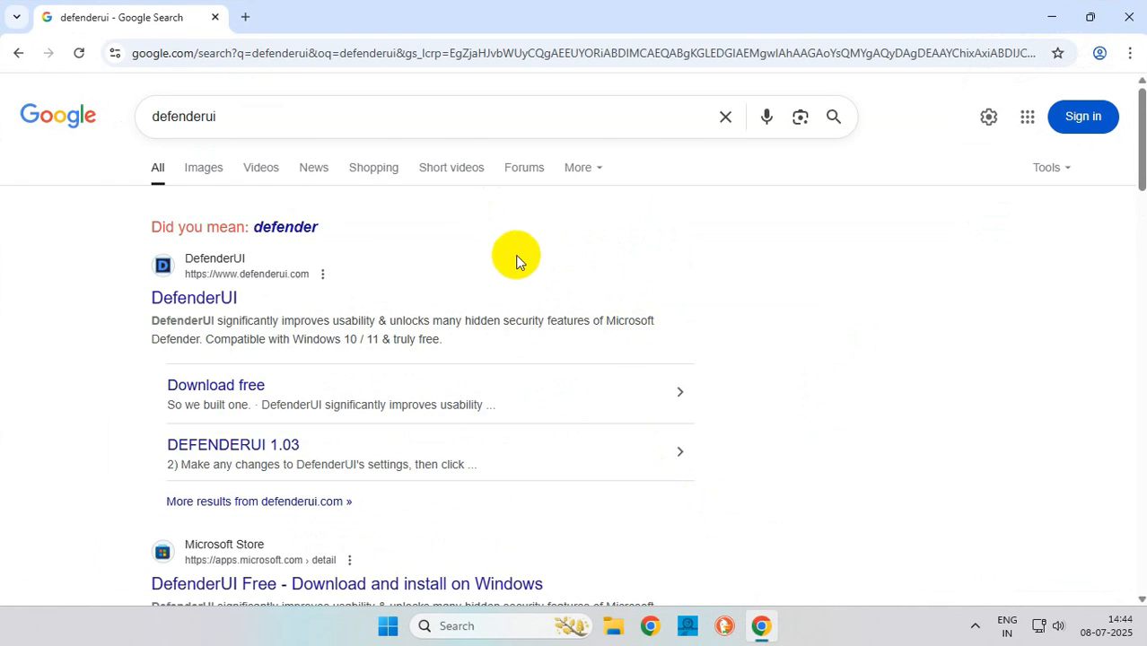
Step: Reach the free download from defenderui.com and accept the redirect to the new CyberLock site
left_click(194, 298)
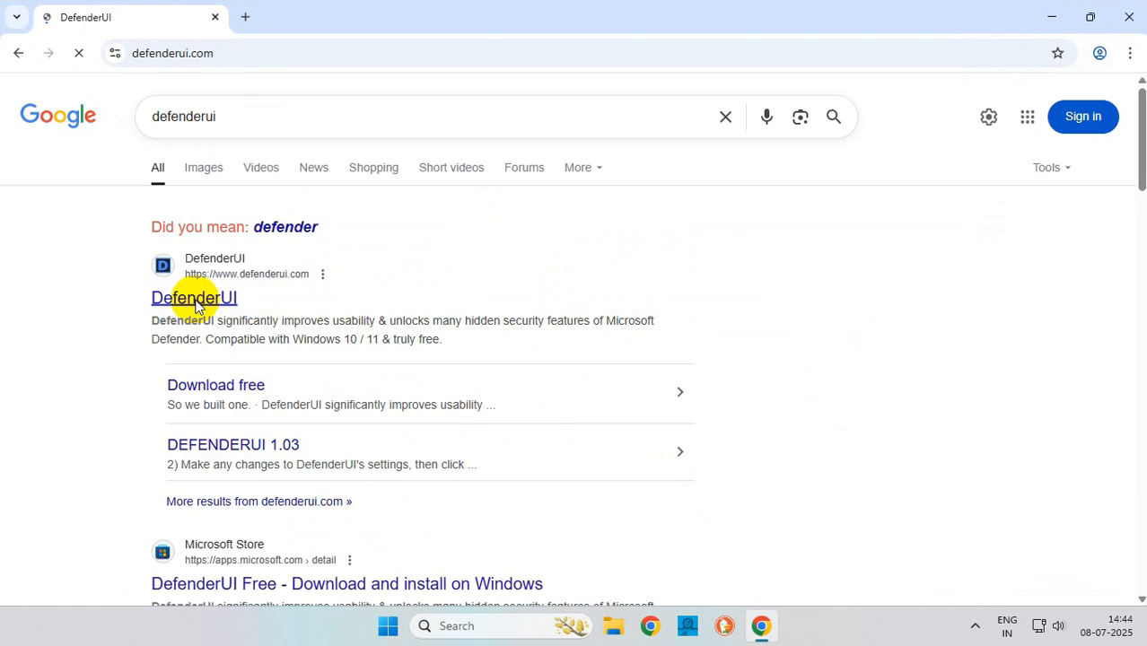
left_click(194, 298)
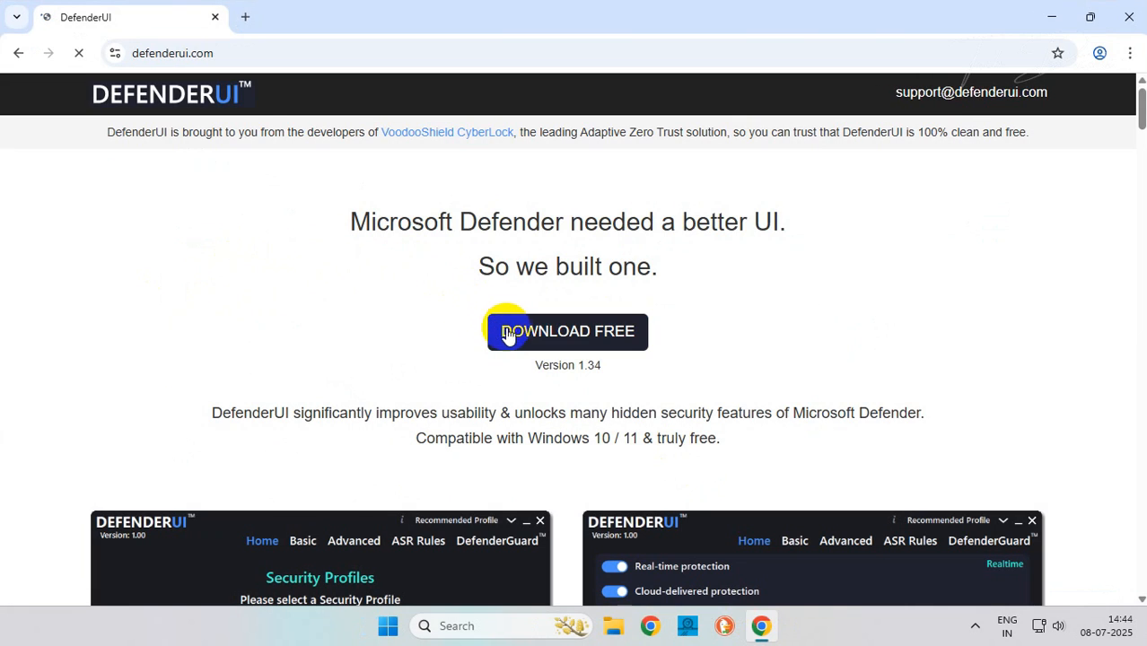
left_click(567, 330)
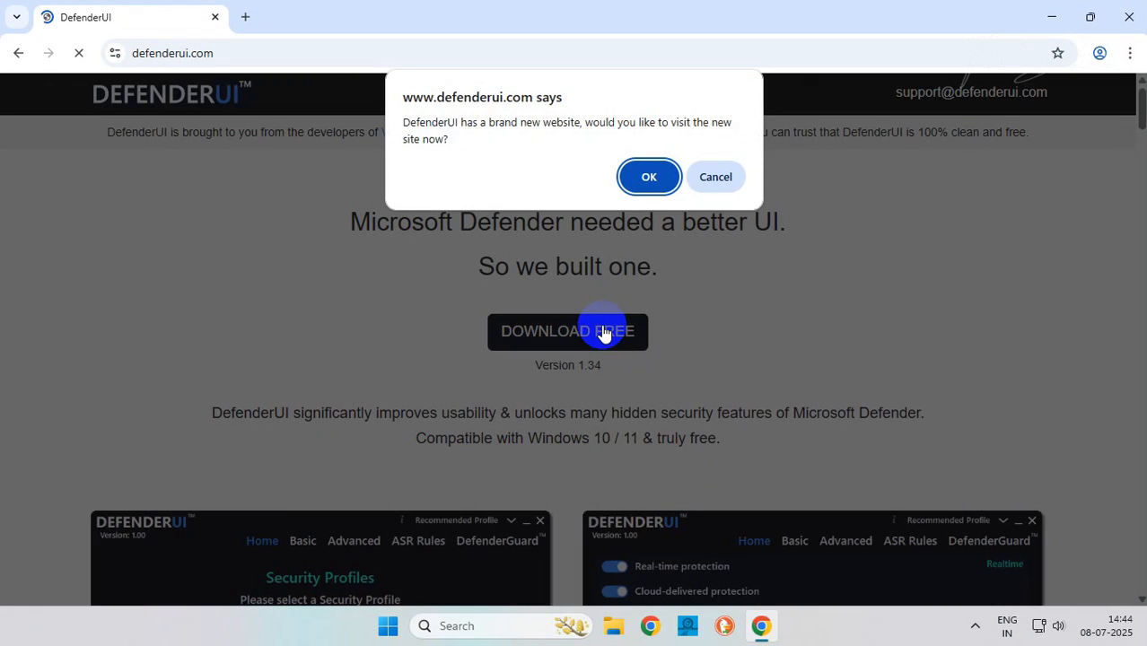
left_click(648, 176)
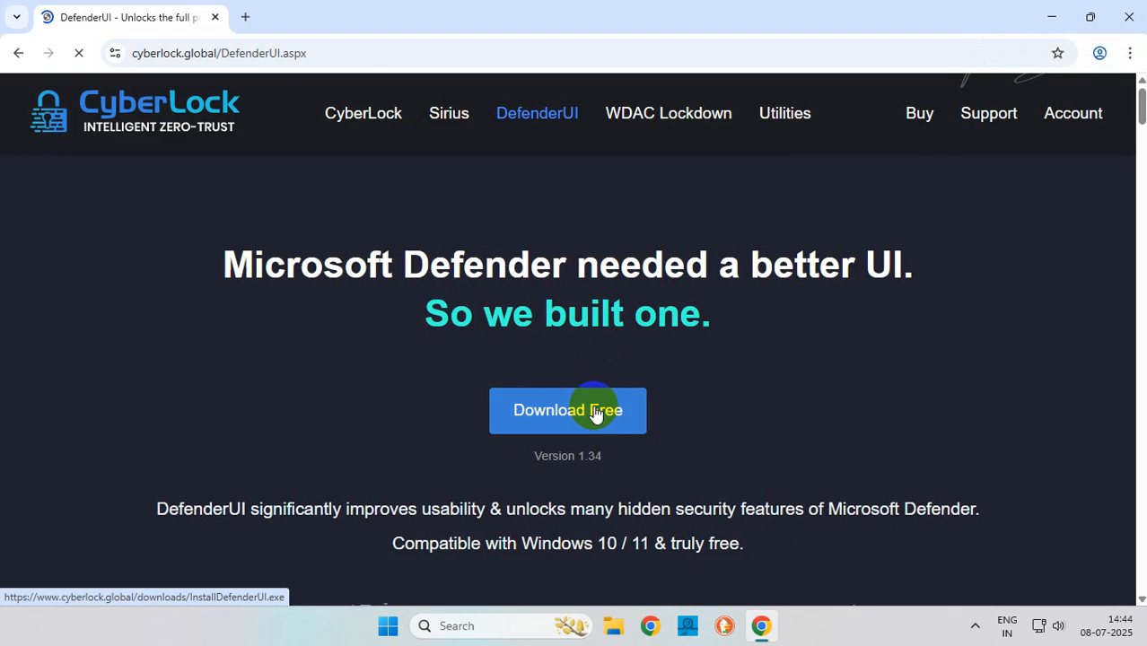
Step: Download InstallDefenderUI, run it from Downloads and accept the license agreement to install
left_click(567, 409)
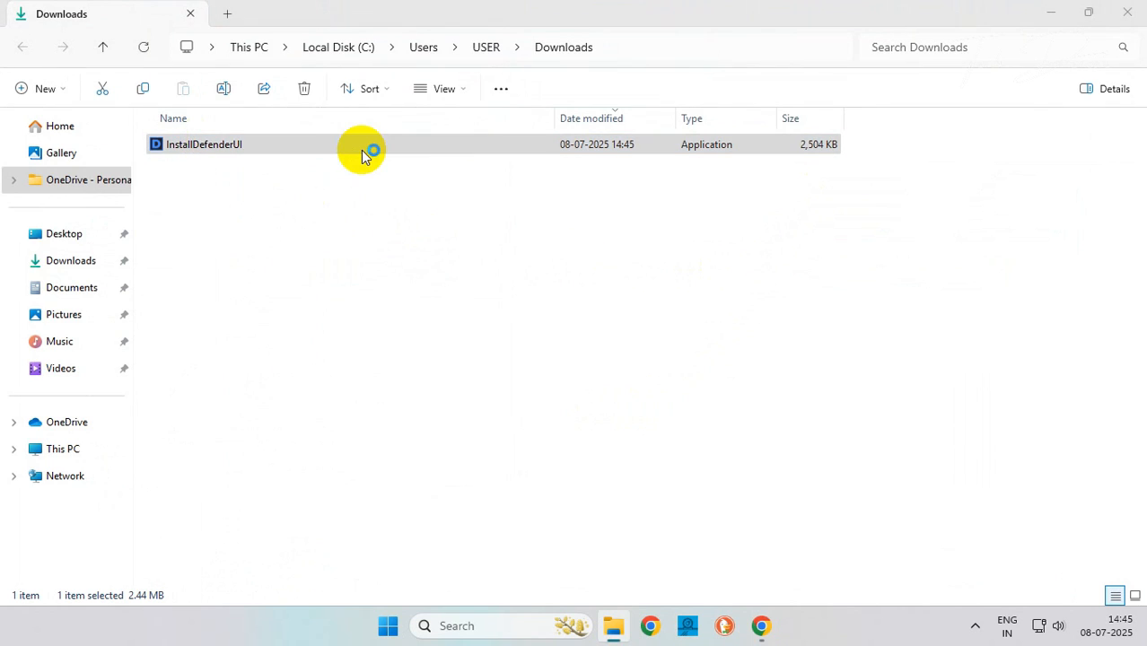
double_click(204, 144)
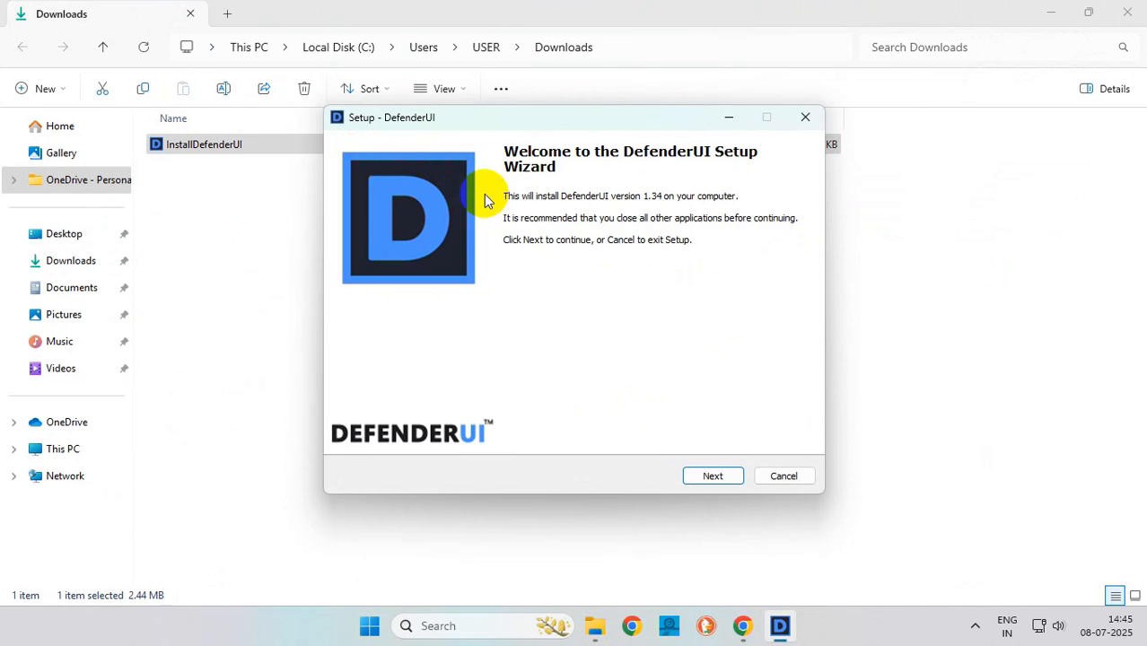
left_click(713, 476)
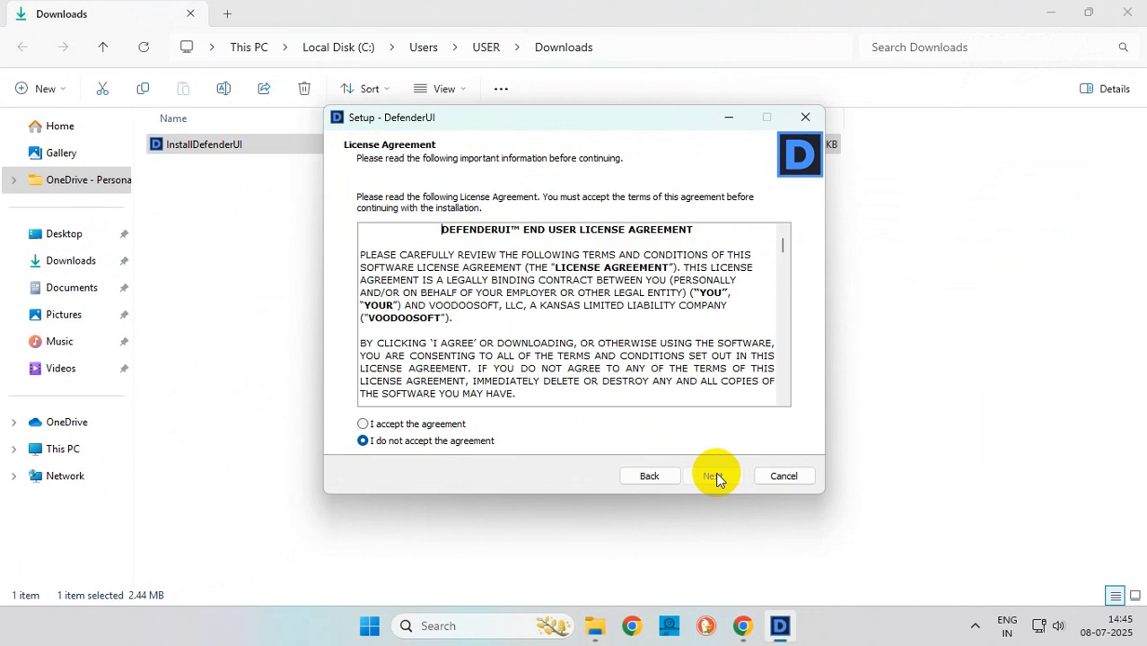
left_click(363, 424)
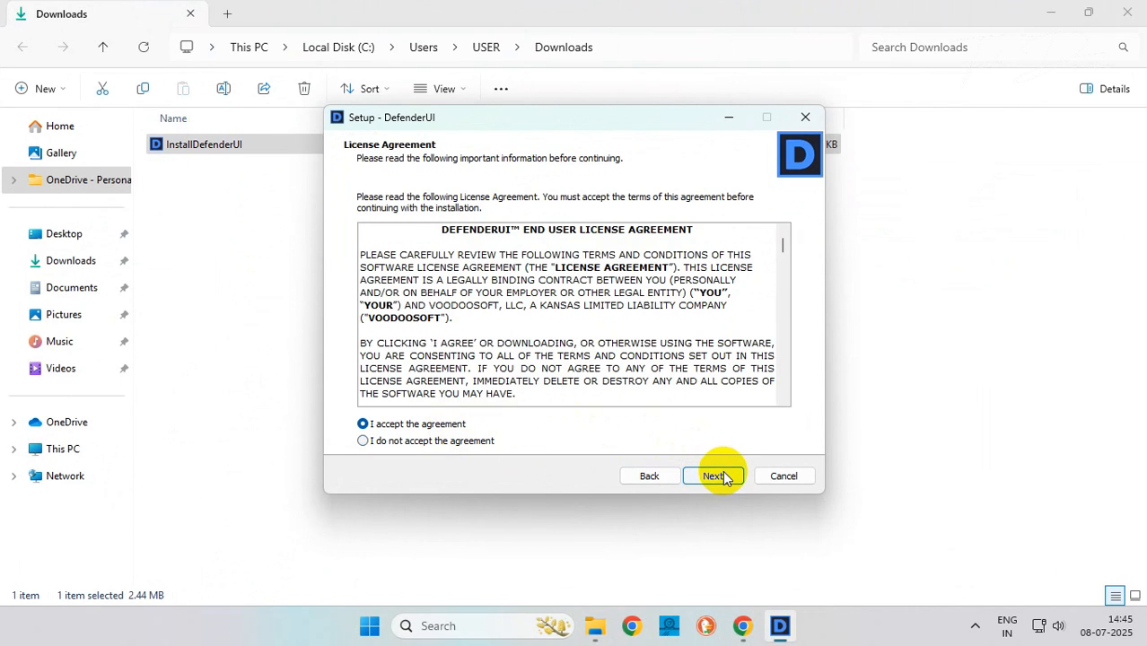
left_click(715, 475)
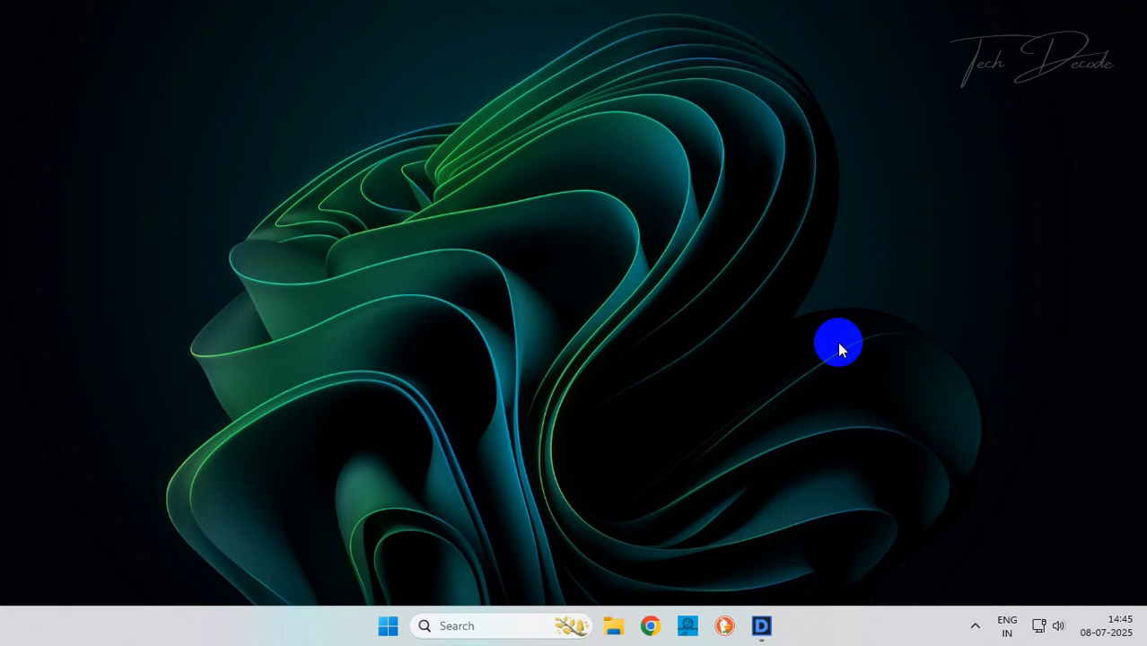
Step: Launch DefenderUI, run 'Clear and repair Protection History' and confirm the restart
left_click(761, 625)
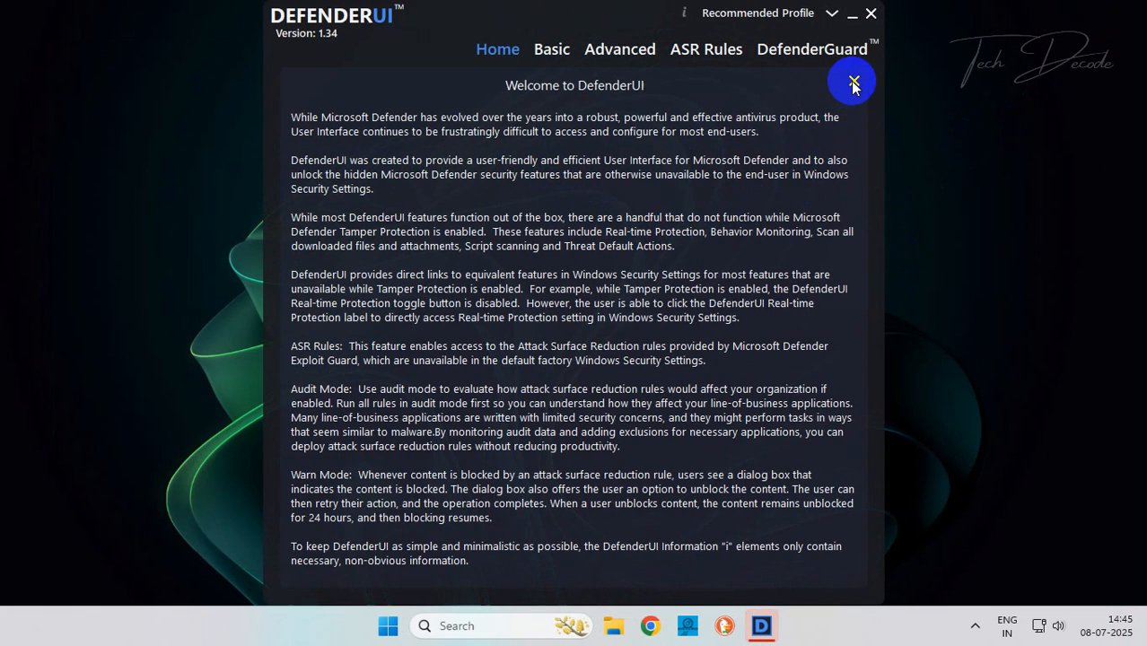
left_click(851, 83)
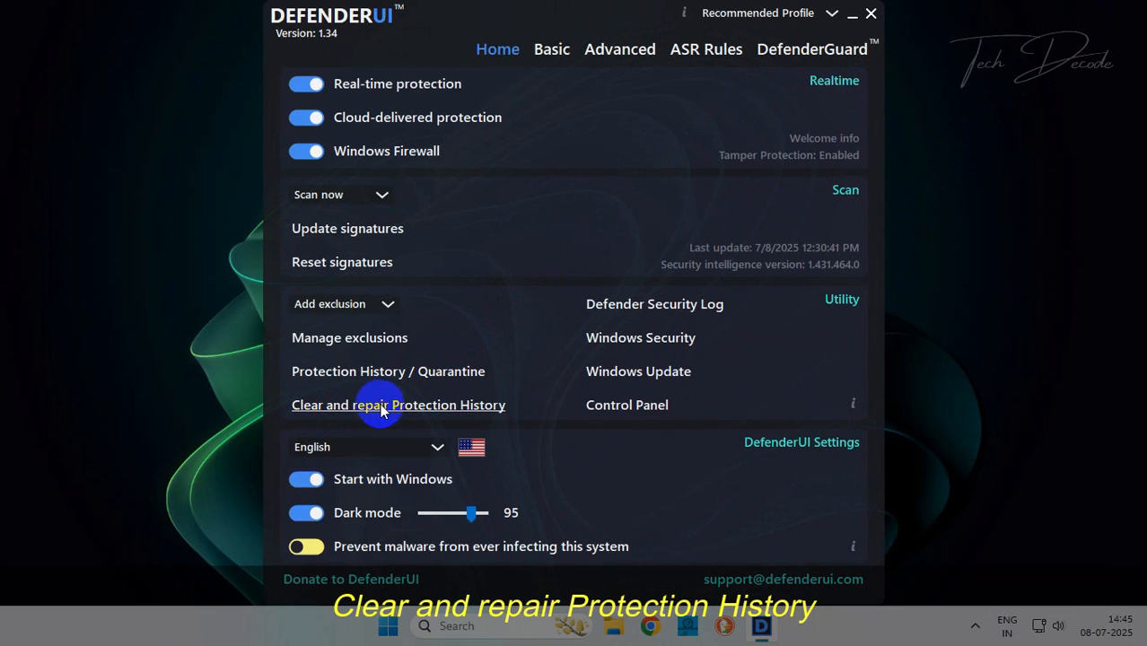
left_click(399, 406)
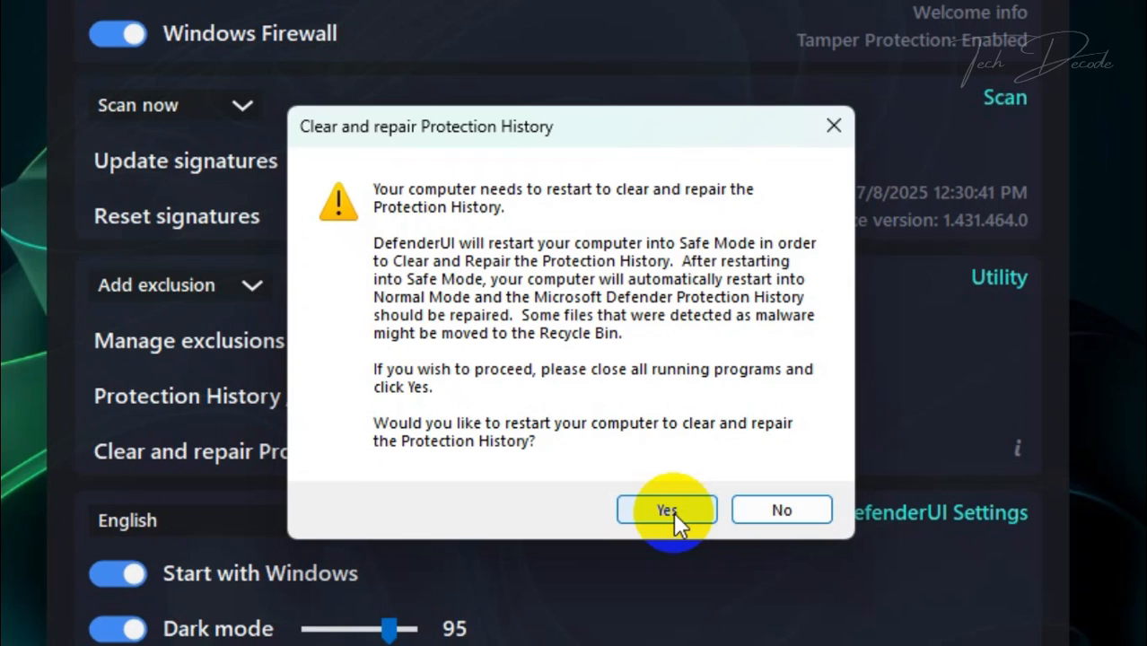
left_click(666, 509)
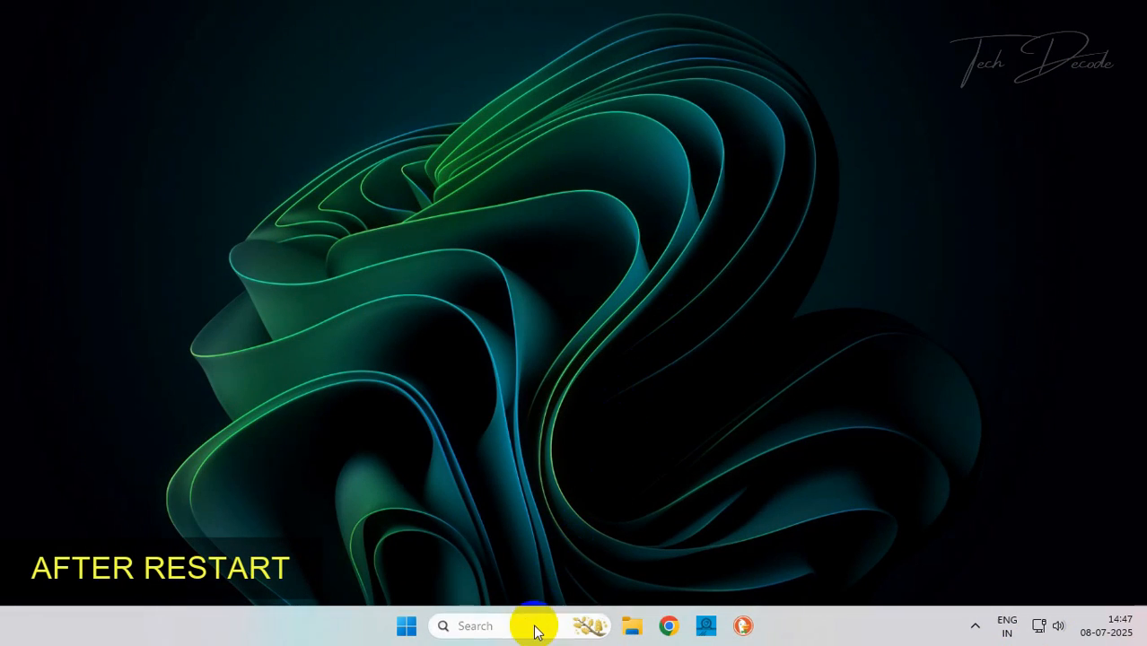
Step: Open Windows Security from Start and view Protection history, now showing no recent actions
type("windows security")
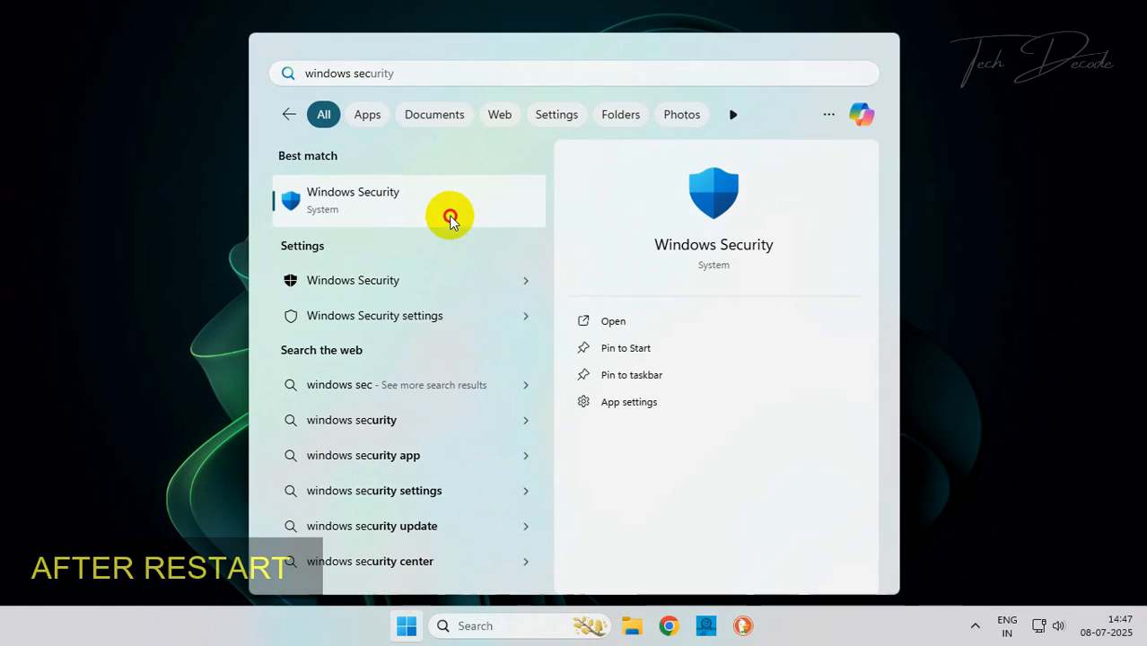
left_click(449, 215)
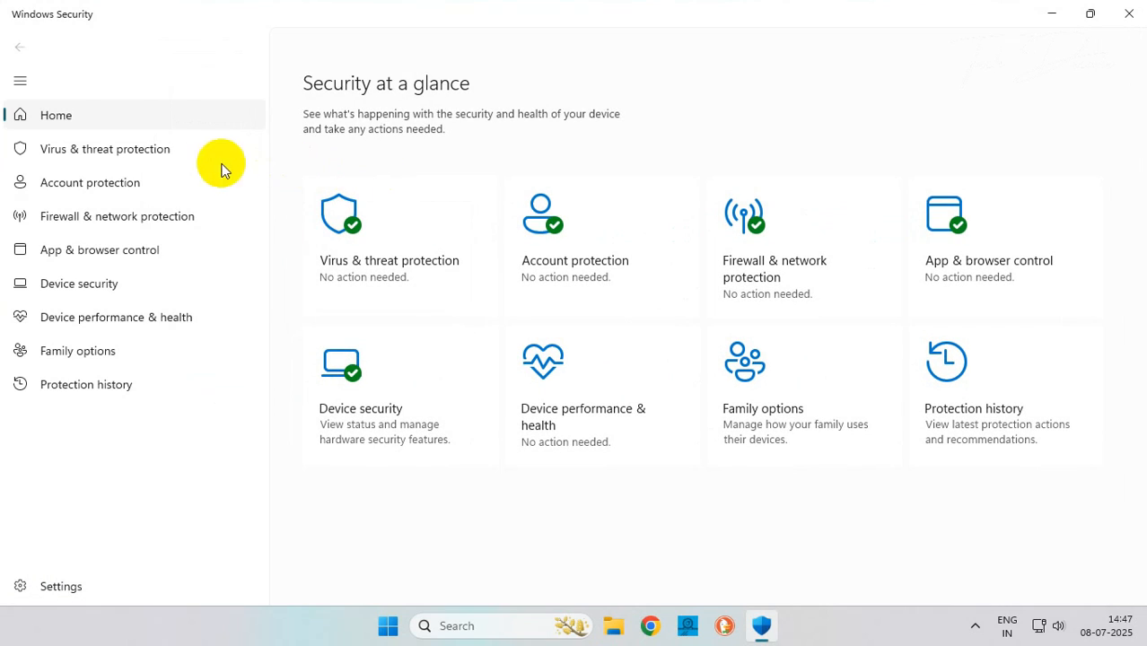
left_click(86, 384)
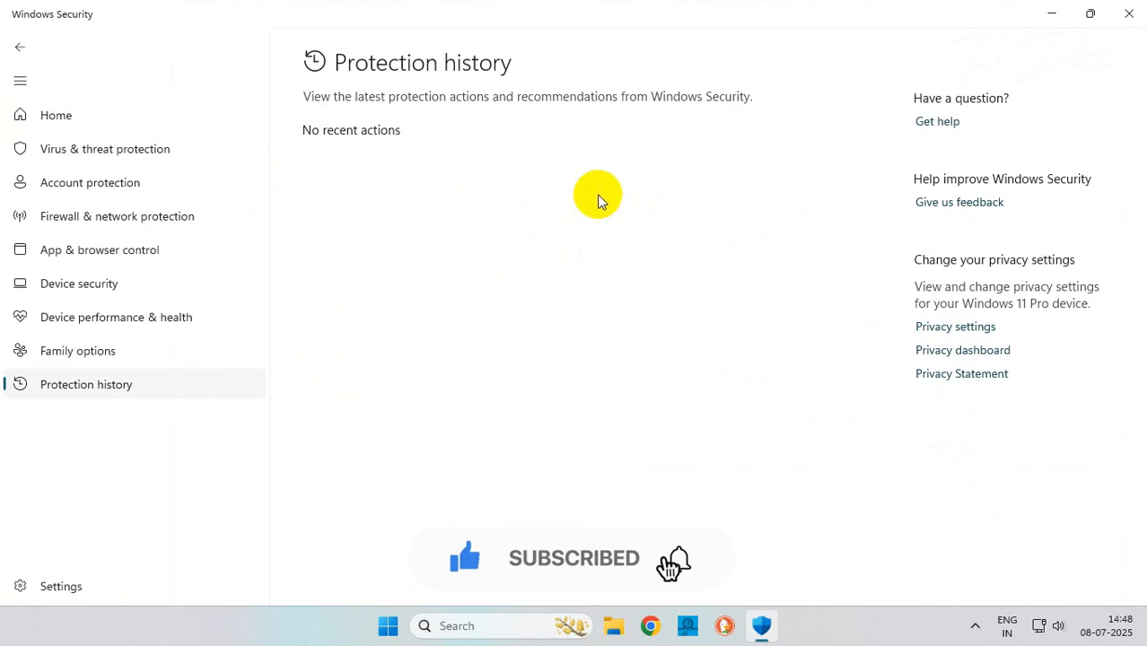
mouse_move(662, 266)
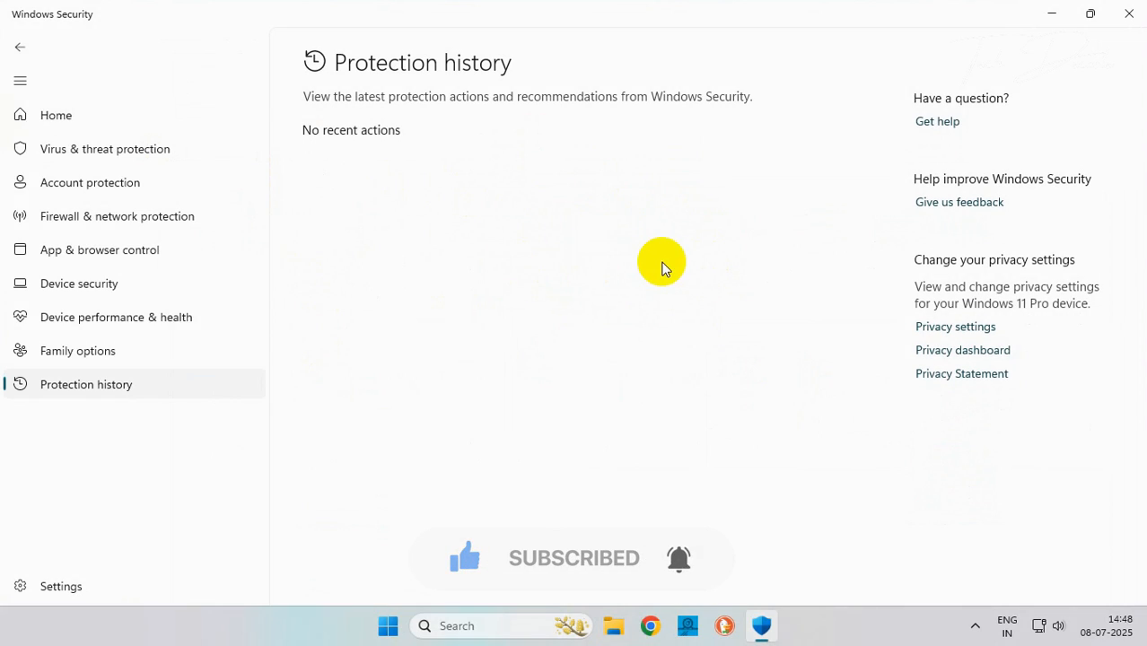